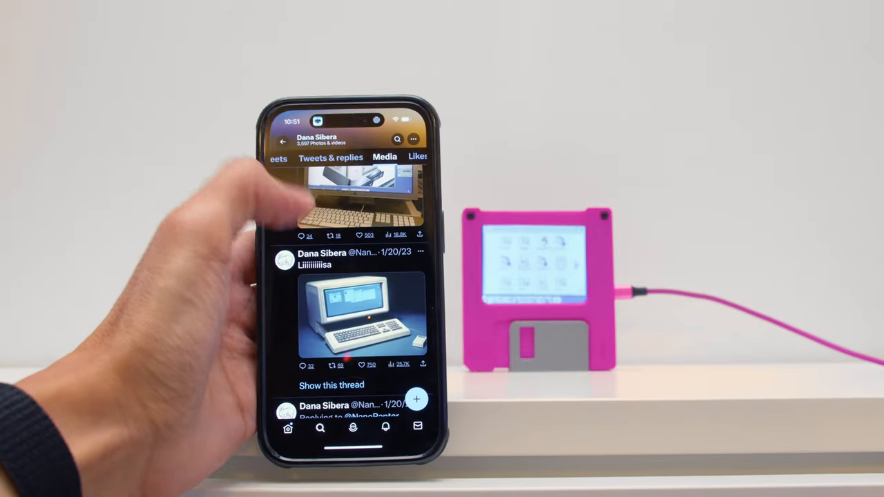
{"action": "scroll", "scroll_direction": "down", "scroll_amount": 3}
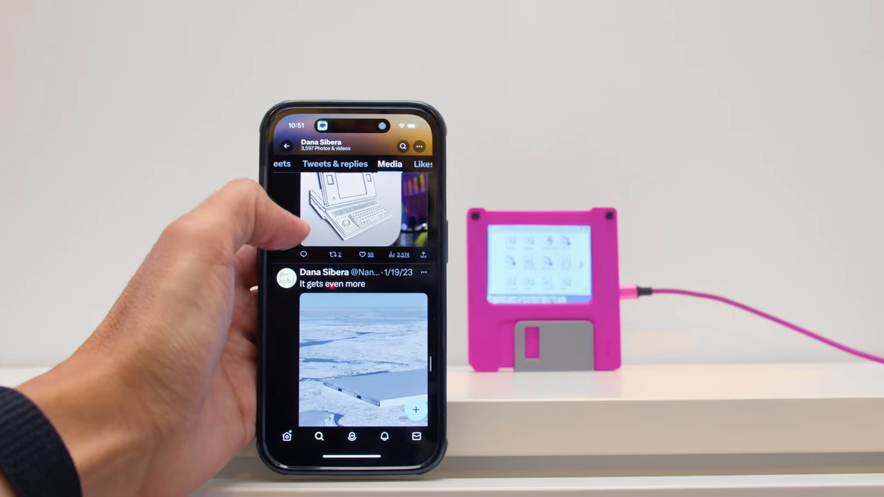
{"action": "scroll", "scroll_direction": "down", "scroll_amount": 3}
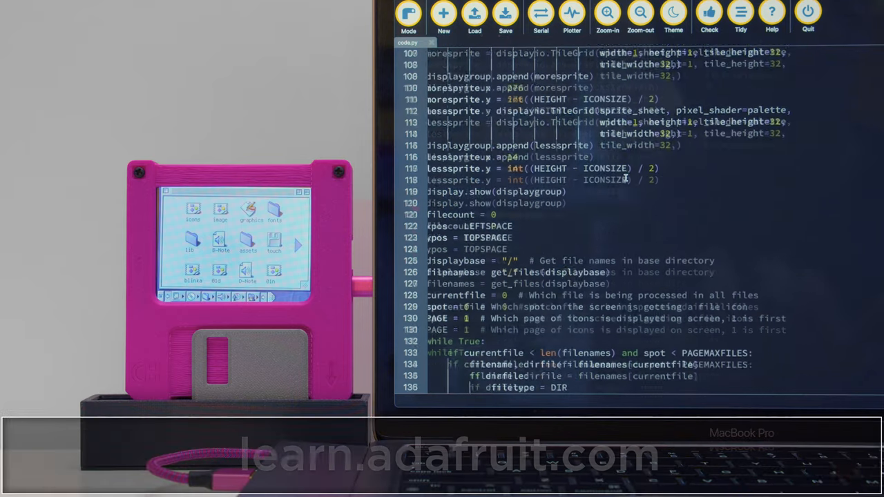
{"action": "scroll", "scroll_direction": "down", "scroll_amount": 3}
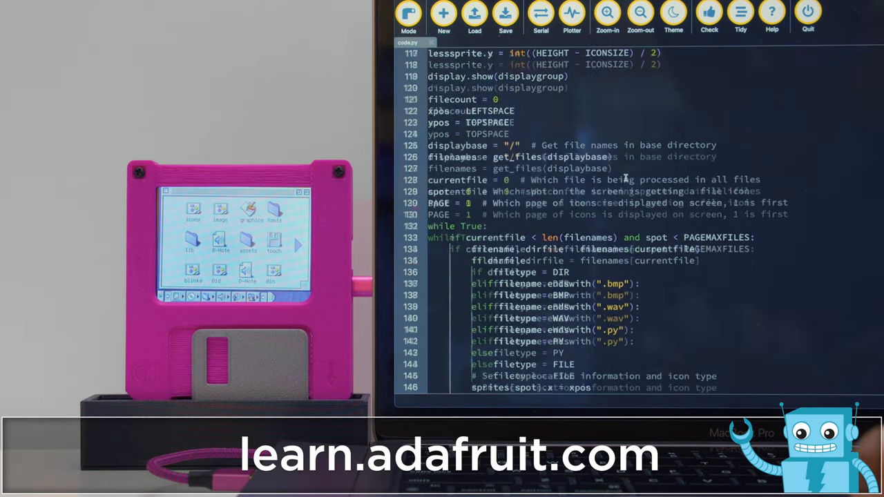